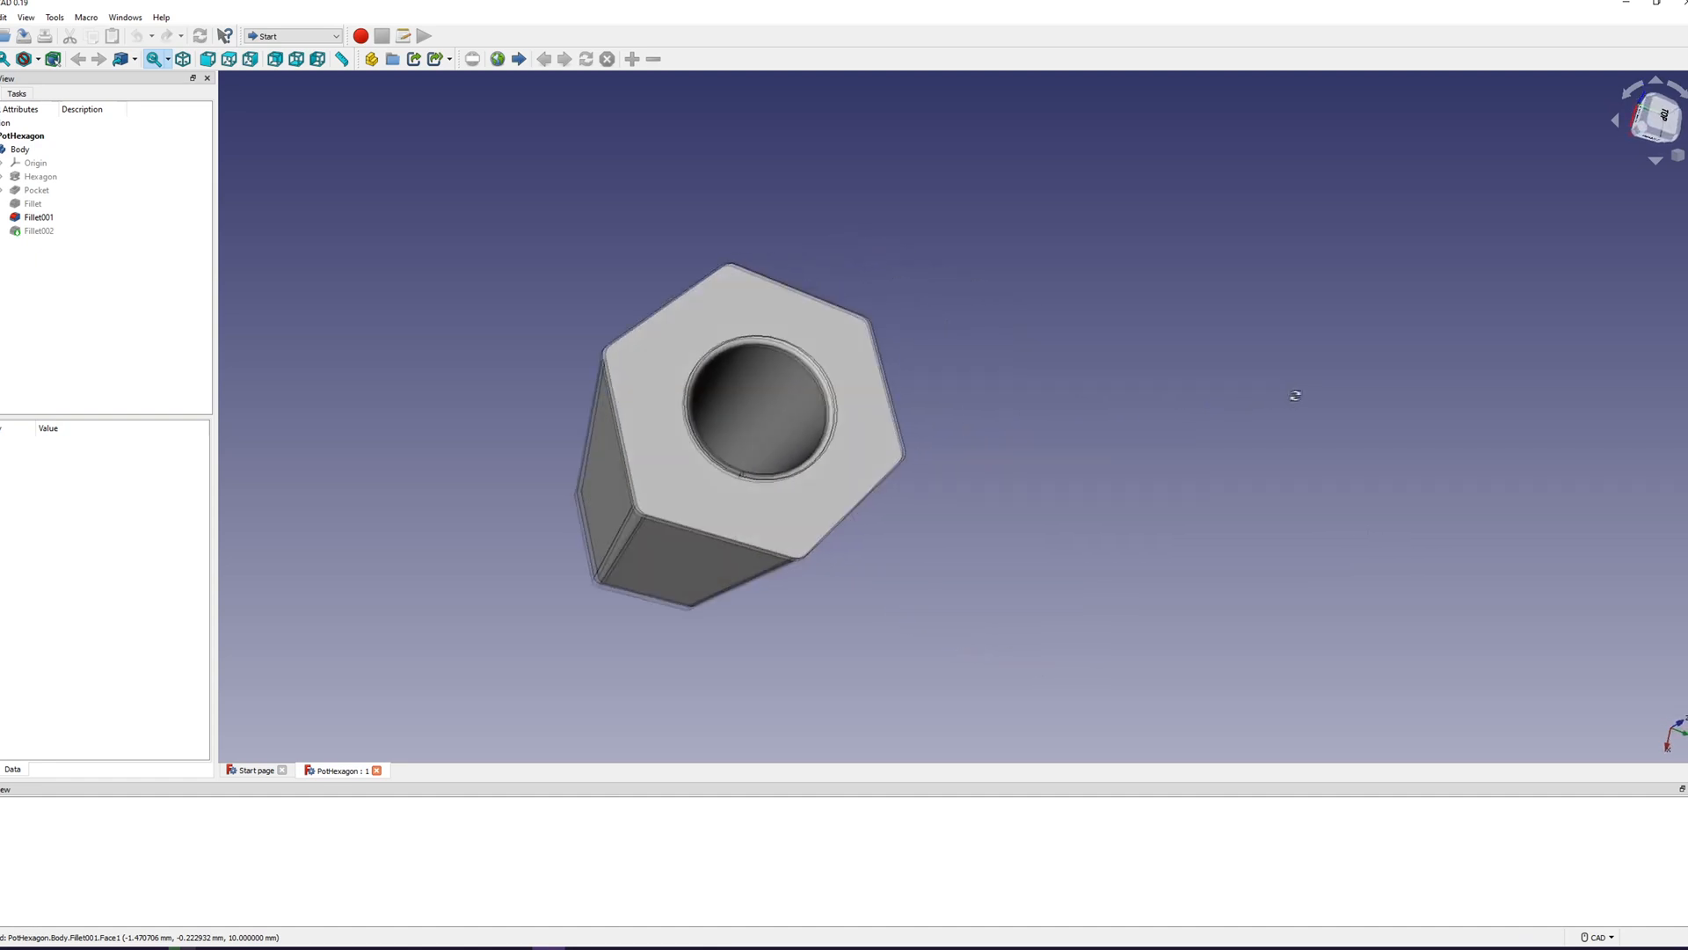
Step: Bring up the PCBWay 'CNC | 3D Printing' menu listing the 3D printing services
left_click_drag(1295, 395, 930, 502)
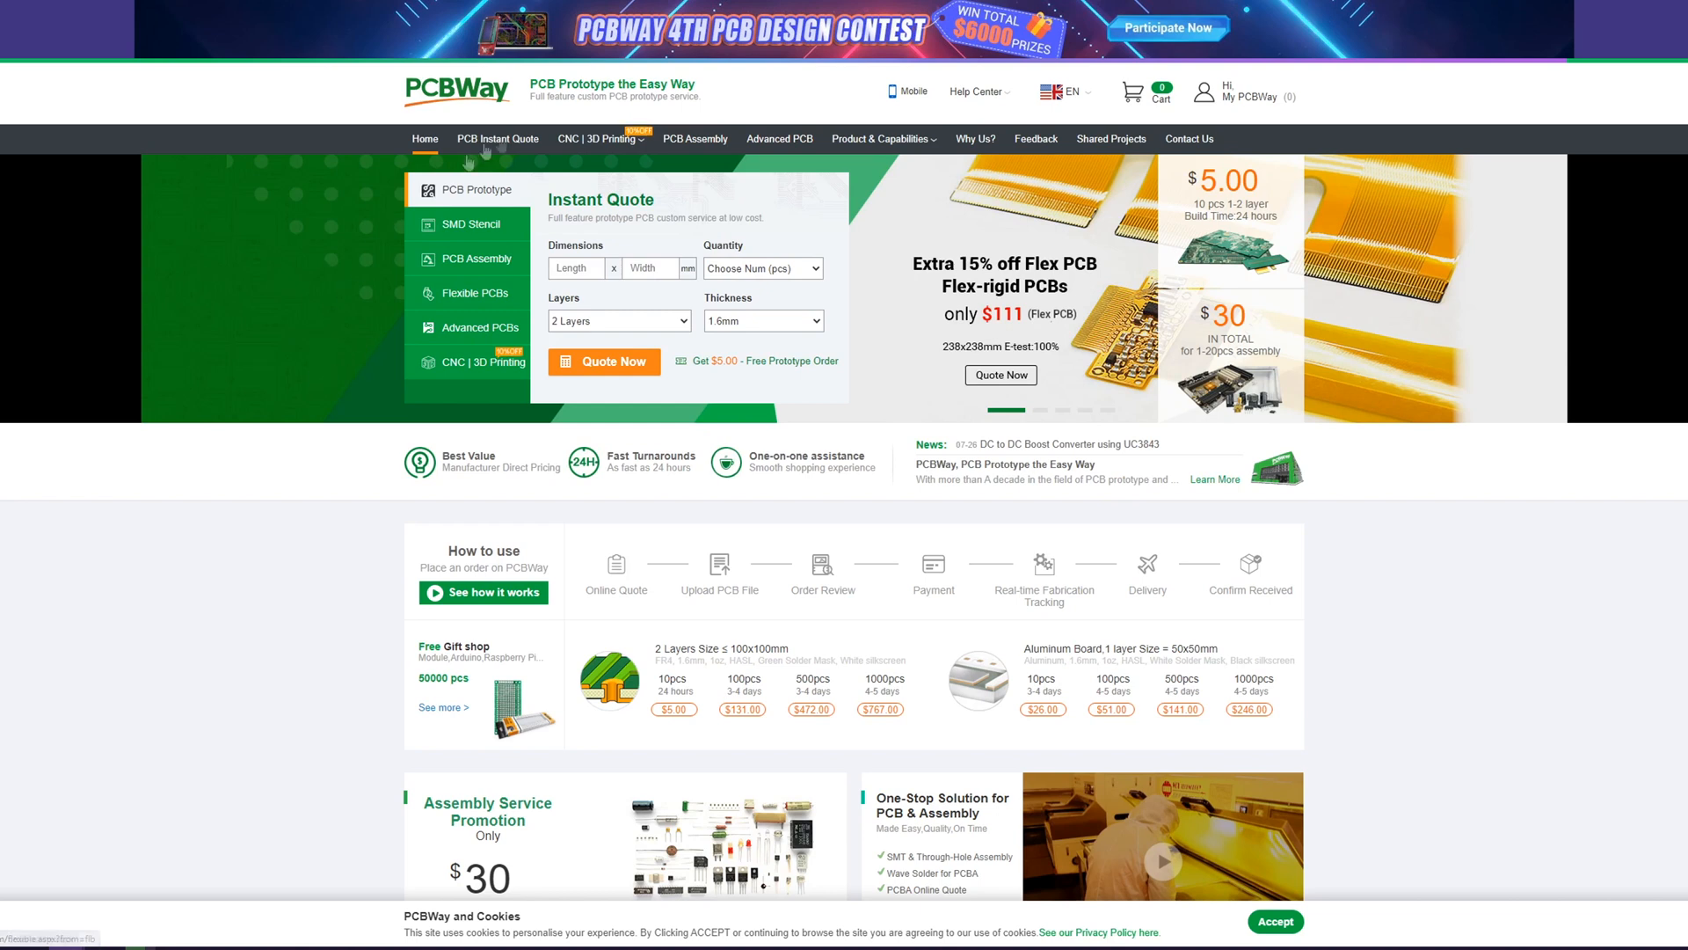
mouse_move(599, 138)
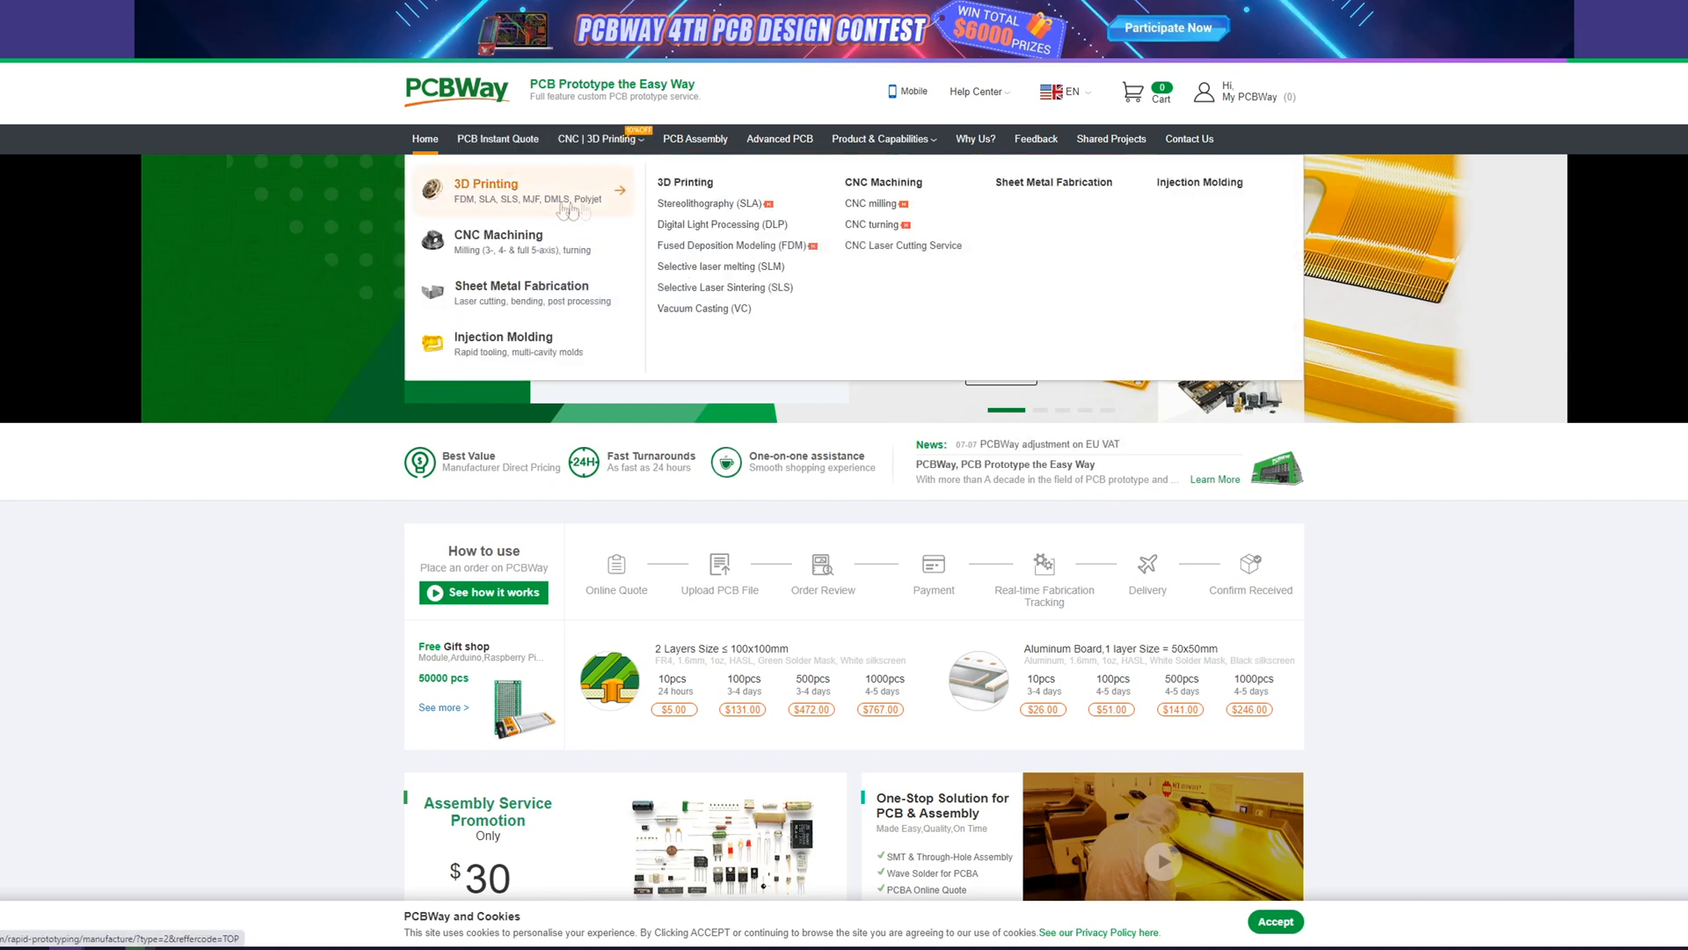